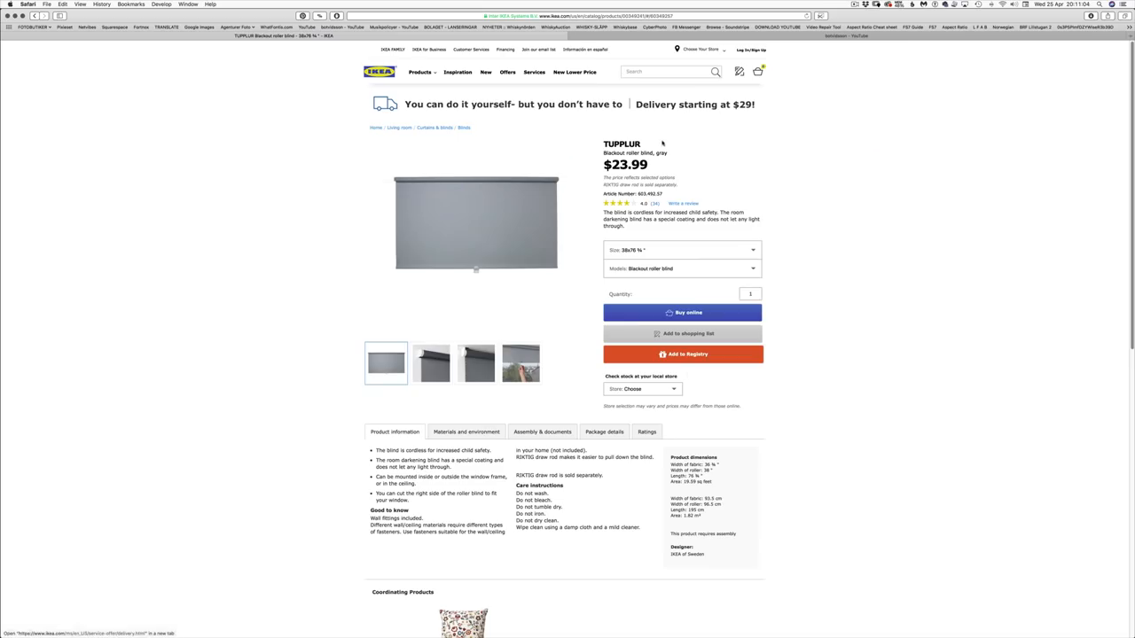
{"action": "mouse_move", "coordinate": [754, 167]}
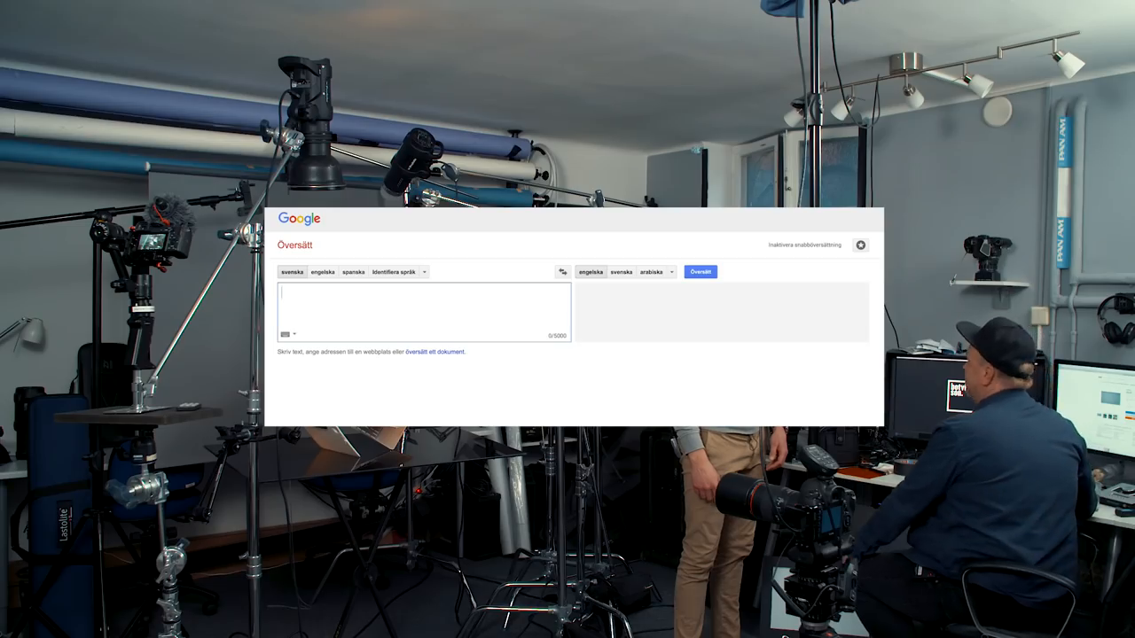
{"action": "type", "text": "tupplur"}
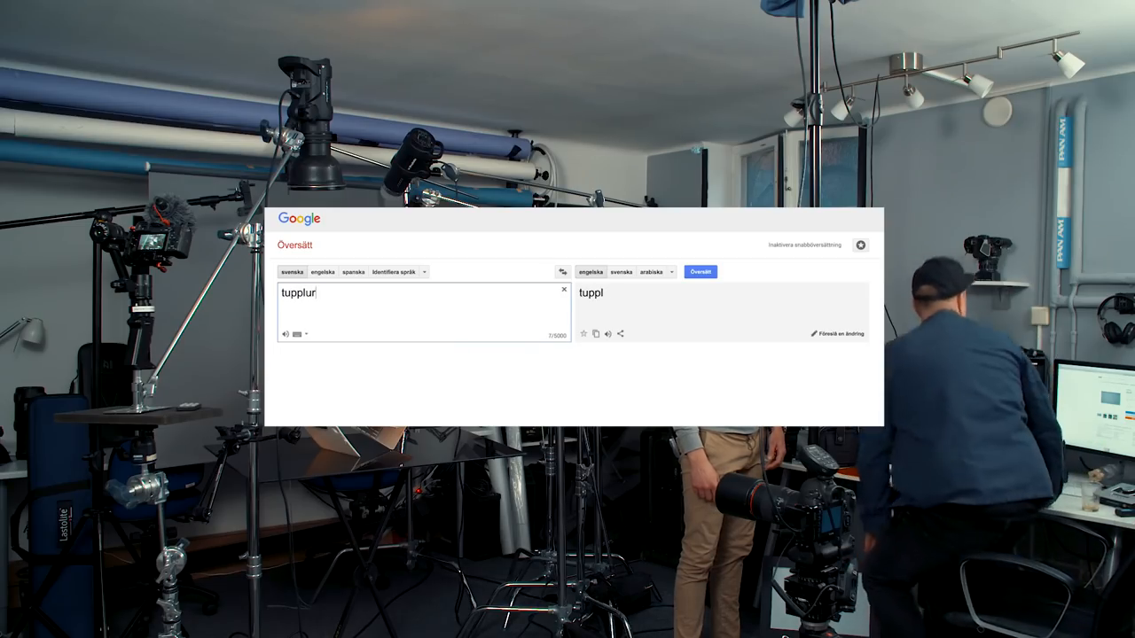